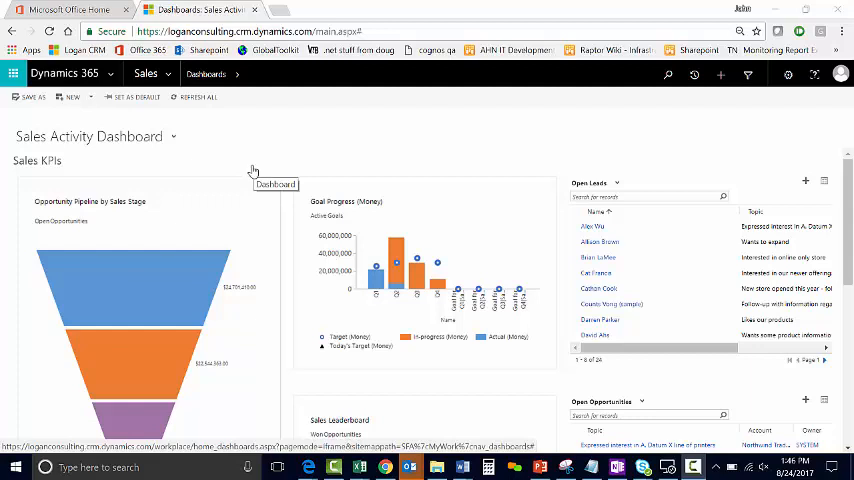
pyautogui.moveTo(248, 166)
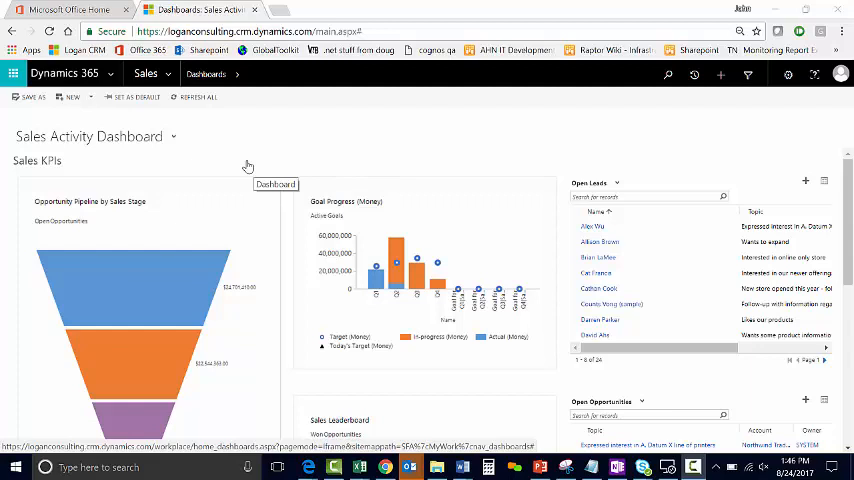
pyautogui.moveTo(292, 202)
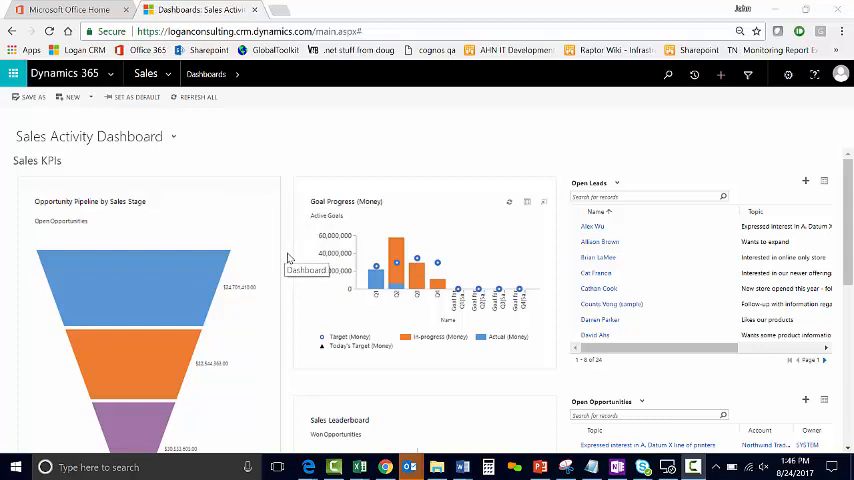
# - Go from the Sales Activity Dashboard to the Data Management settings page
pyautogui.click(144, 72)
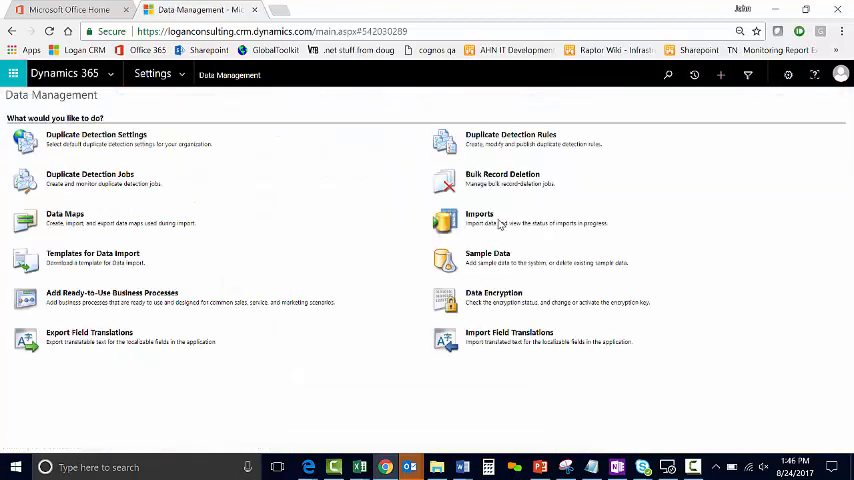
# - Show the Imports list and switch the view from My Imports to All Imports
pyautogui.click(478, 218)
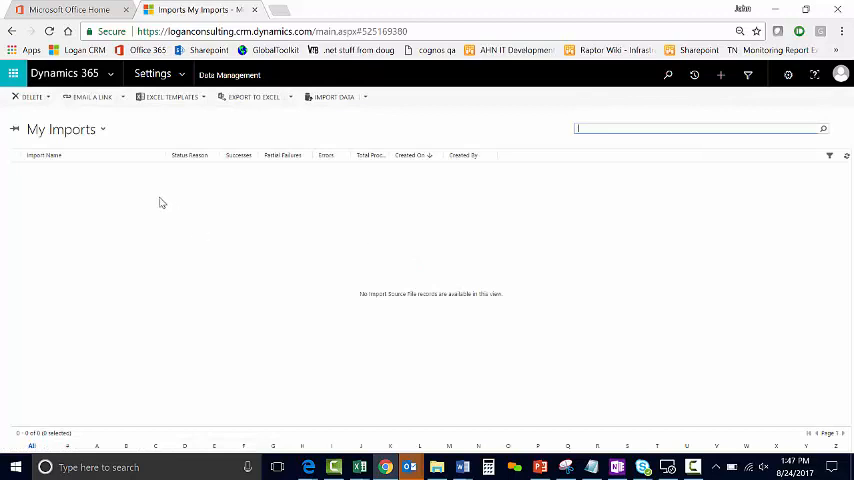
pyautogui.click(100, 128)
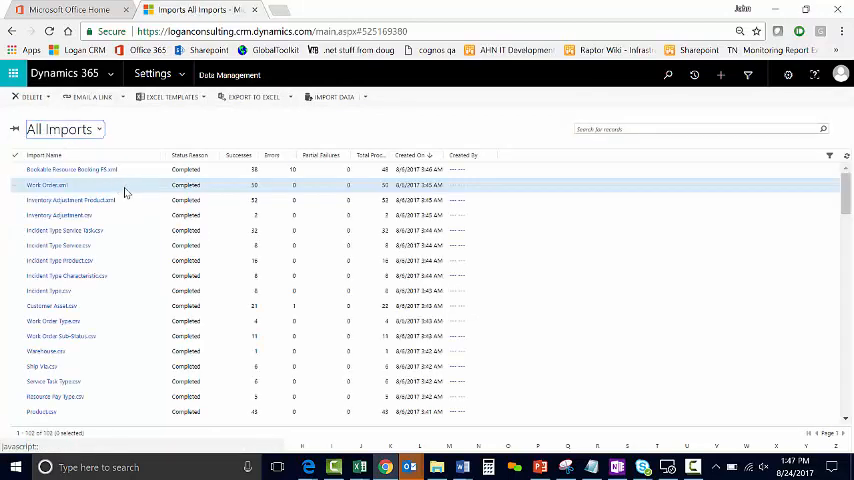
pyautogui.moveTo(248, 186)
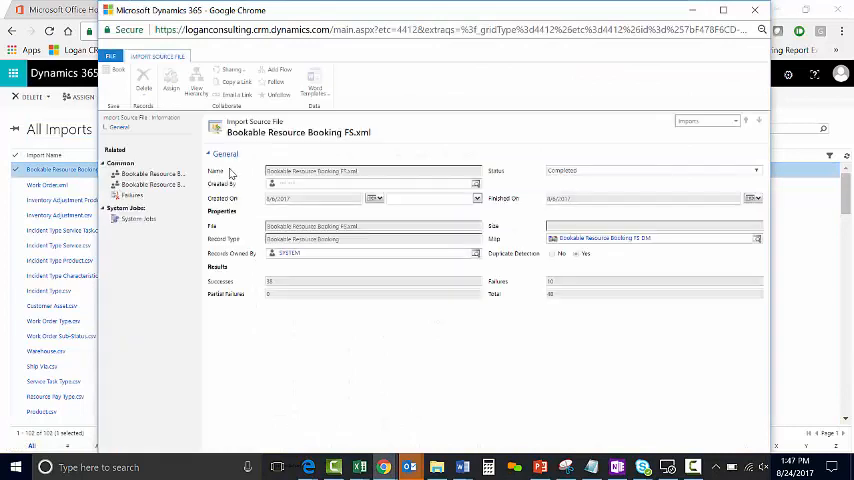
pyautogui.click(144, 172)
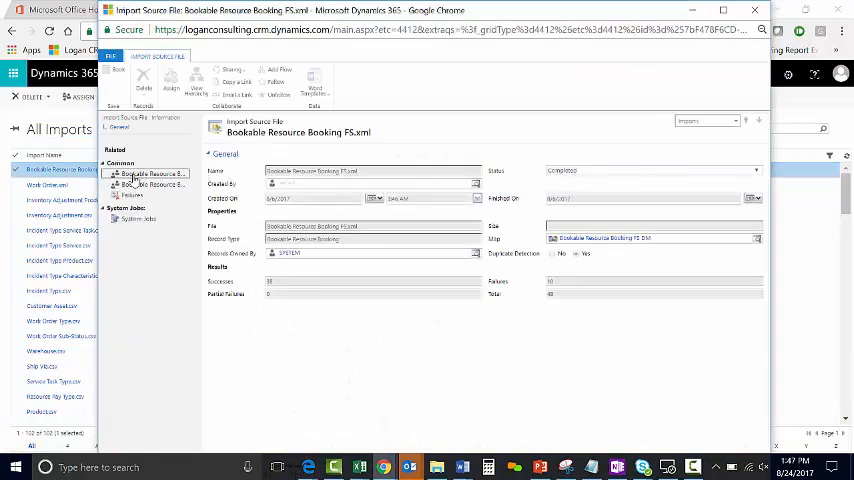
pyautogui.click(150, 172)
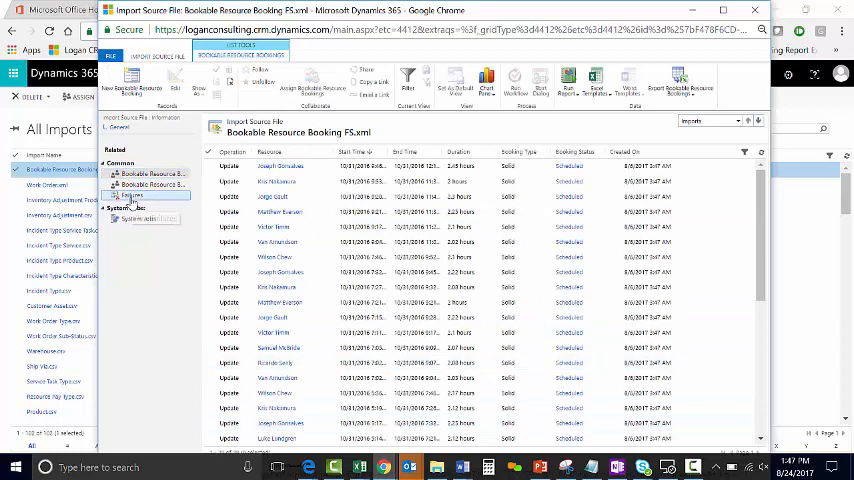
pyautogui.click(132, 196)
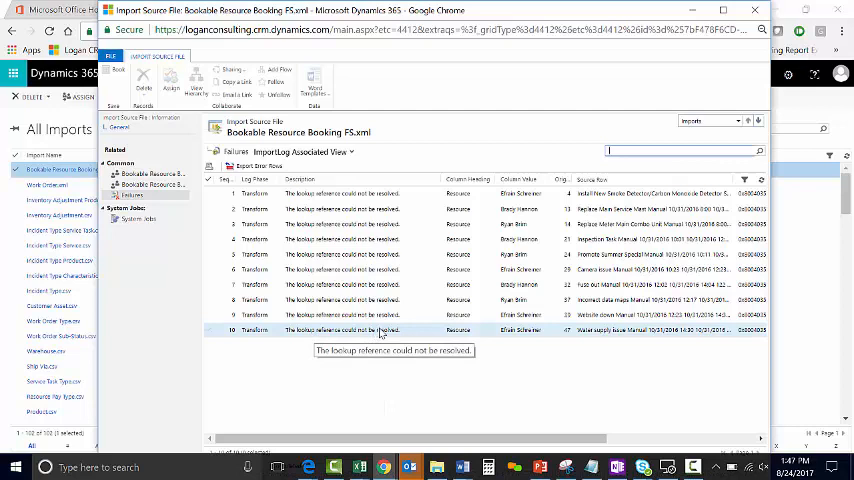
pyautogui.moveTo(488, 332)
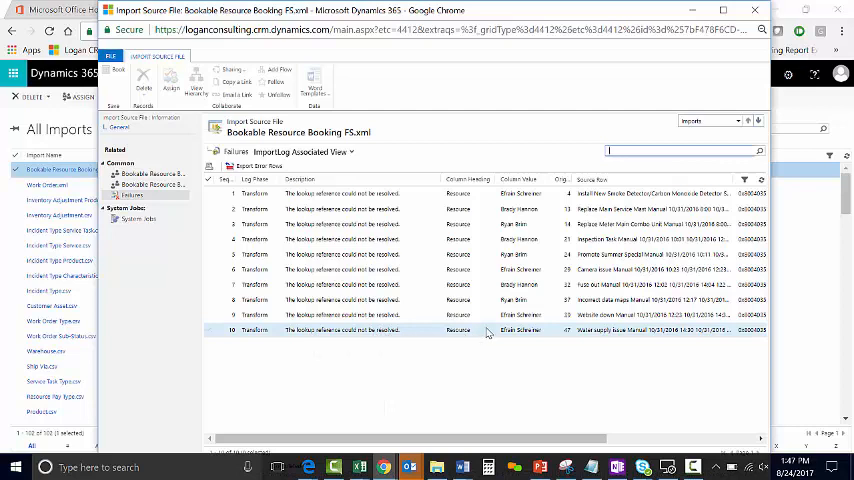
pyautogui.moveTo(490, 330)
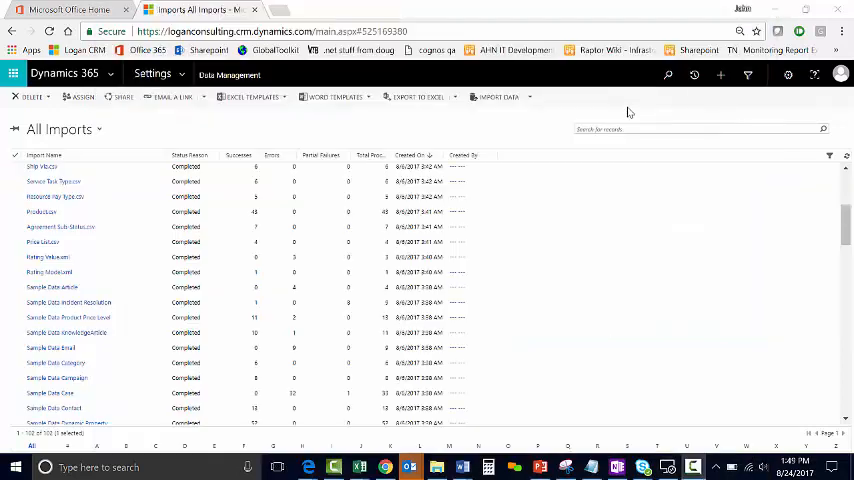
# - Delete All Imported Records for the Sample Data Product Price List import
pyautogui.click(68, 316)
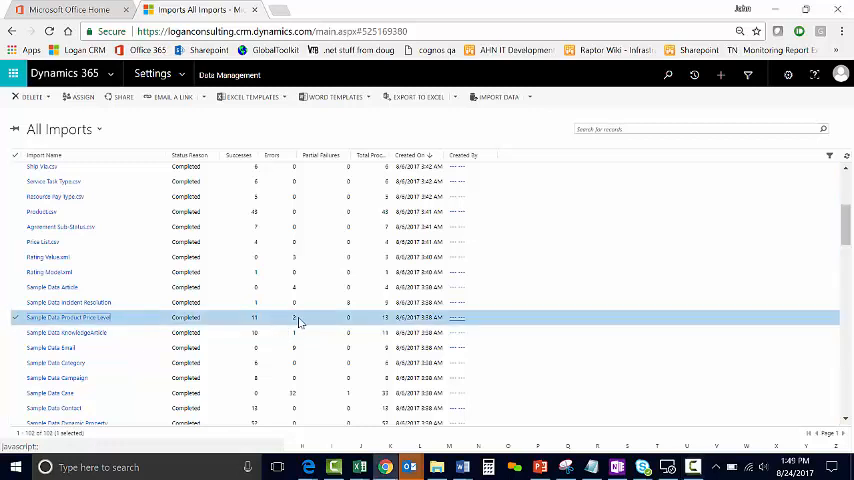
pyautogui.moveTo(300, 318)
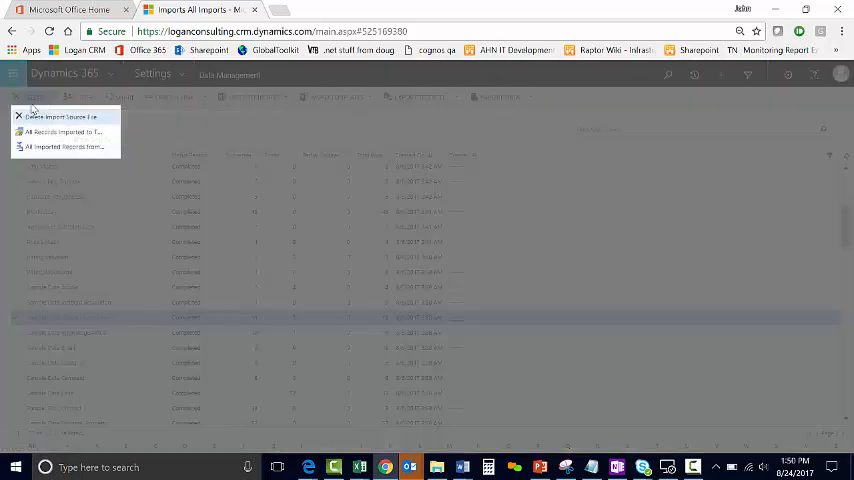
pyautogui.moveTo(60, 116)
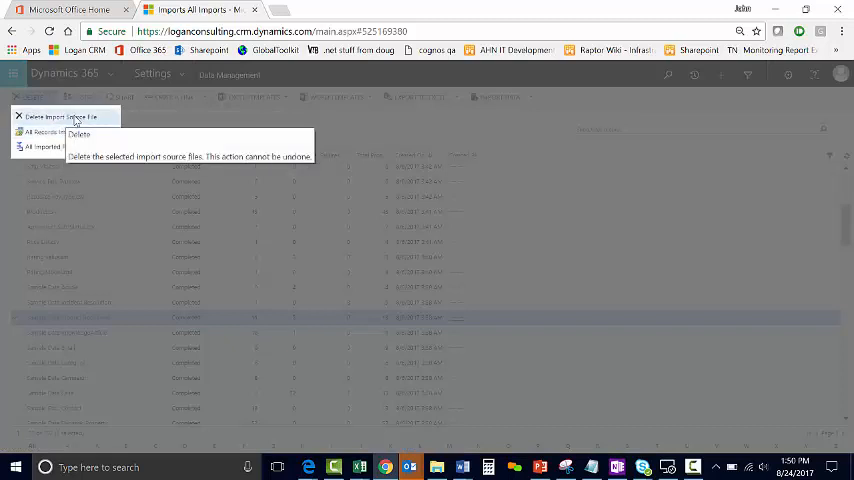
pyautogui.moveTo(64, 148)
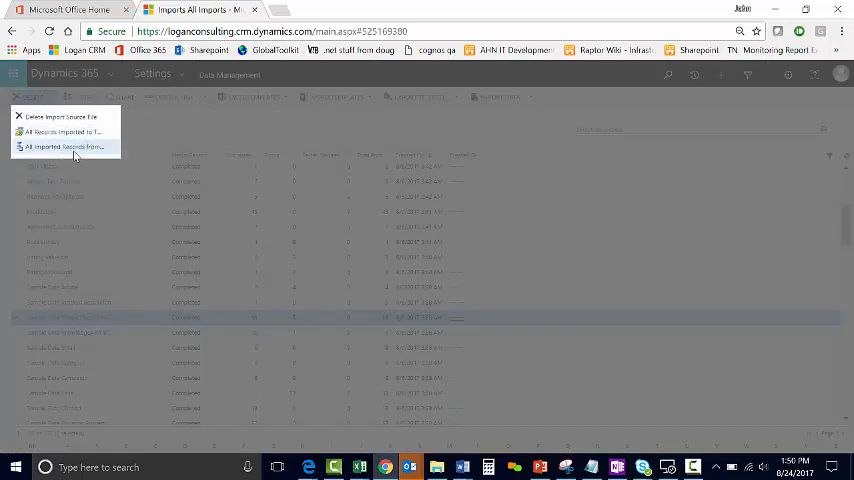
pyautogui.moveTo(62, 132)
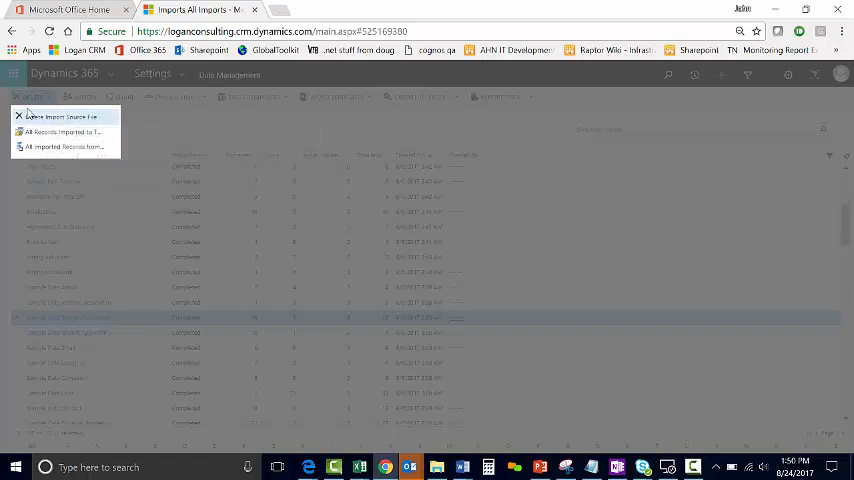
pyautogui.moveTo(88, 136)
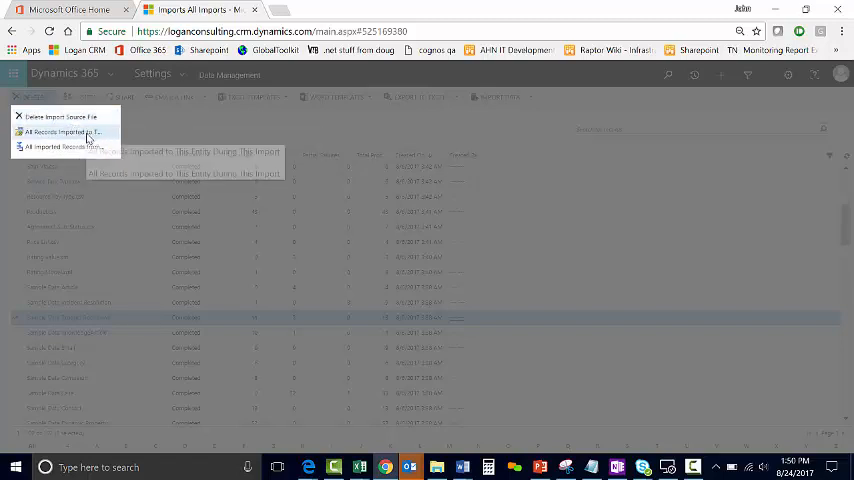
pyautogui.click(60, 132)
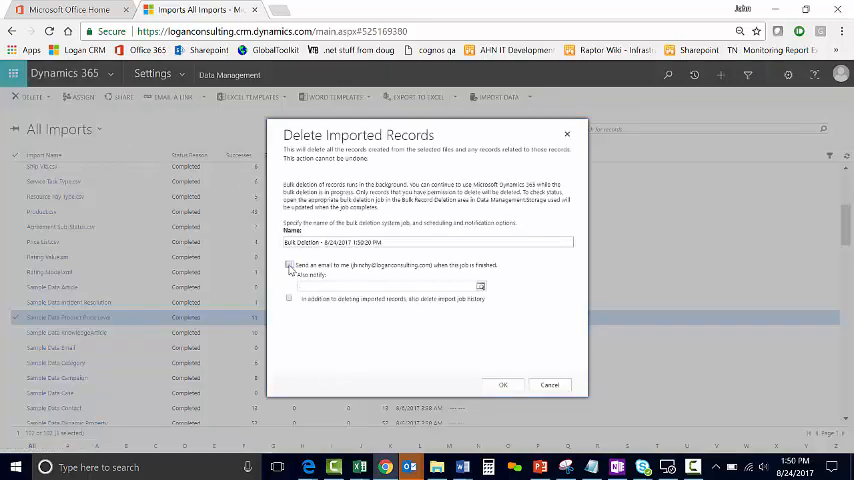
# - Request an email notification on completion and confirm the Delete Imported Records job
pyautogui.click(290, 264)
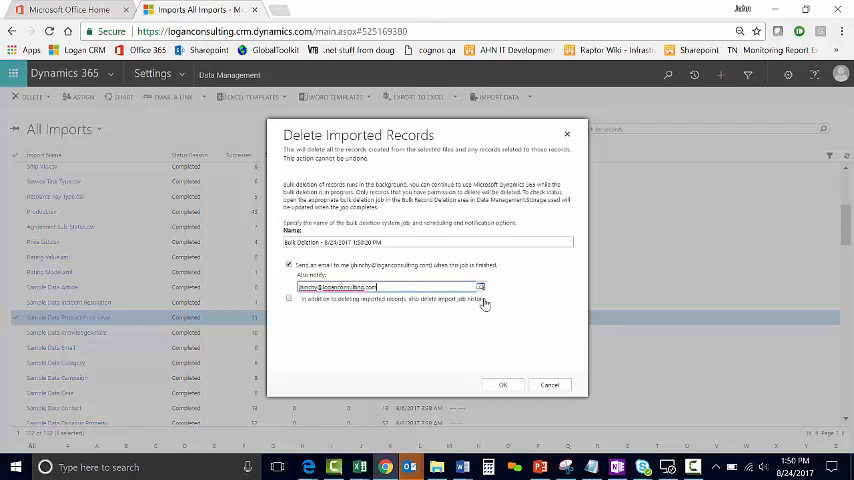
pyautogui.moveTo(496, 370)
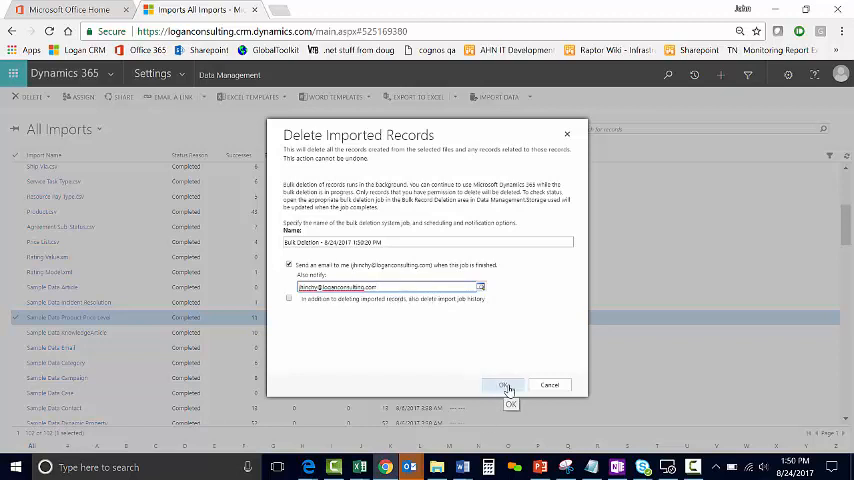
pyautogui.click(504, 386)
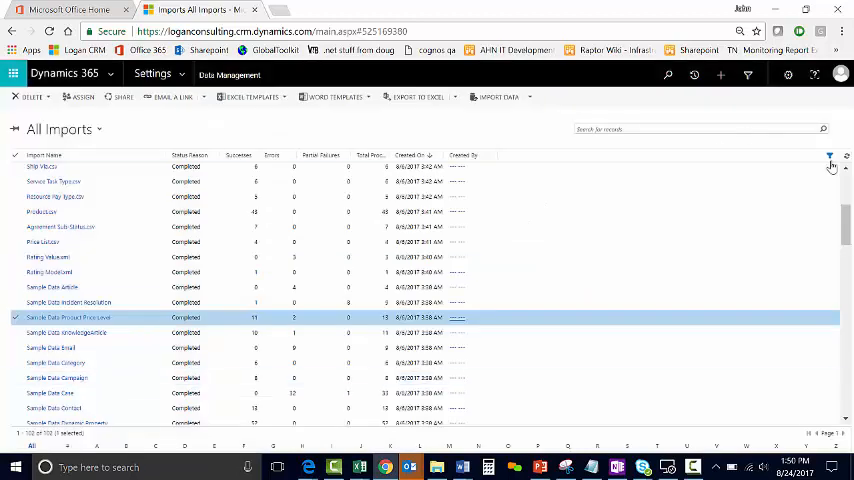
pyautogui.scroll(3)
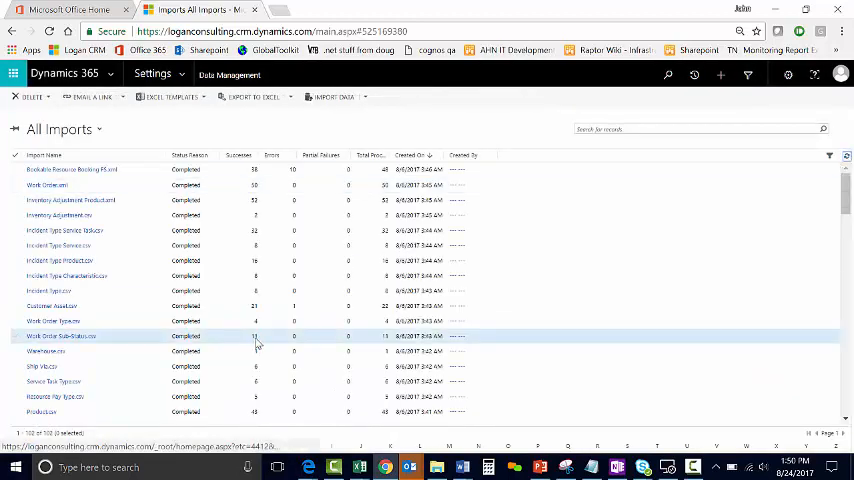
pyautogui.scroll(-3)
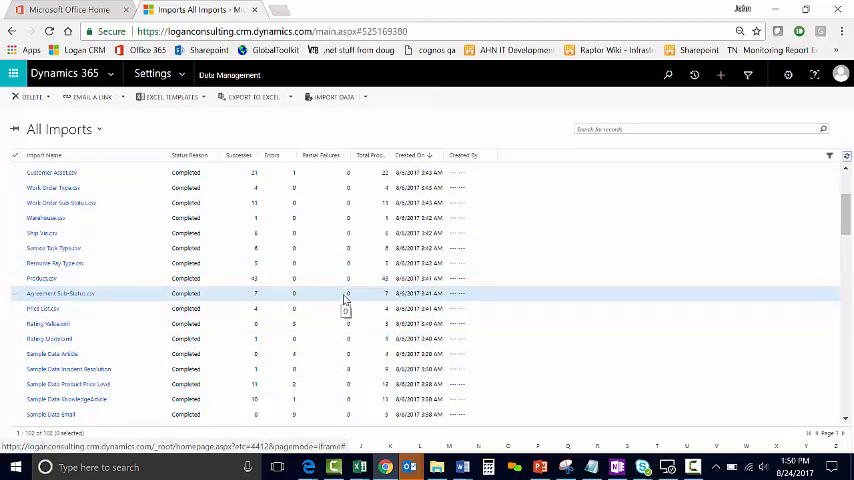
pyautogui.scroll(3)
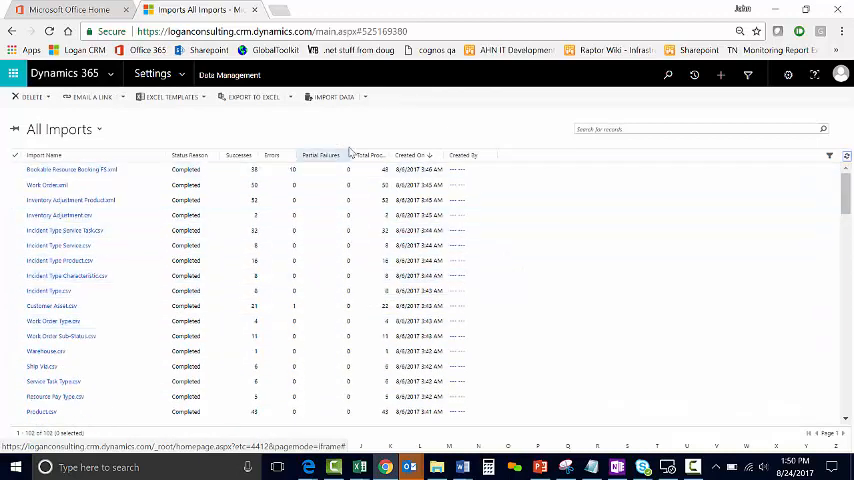